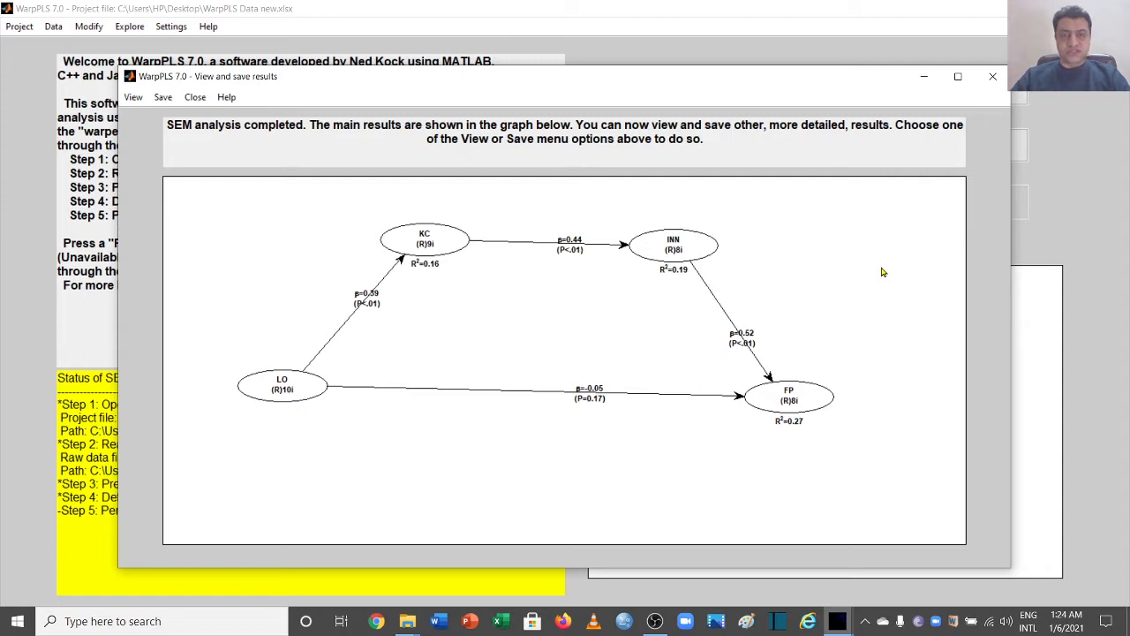
{"action": "mouse_move", "coordinate": [581, 410]}
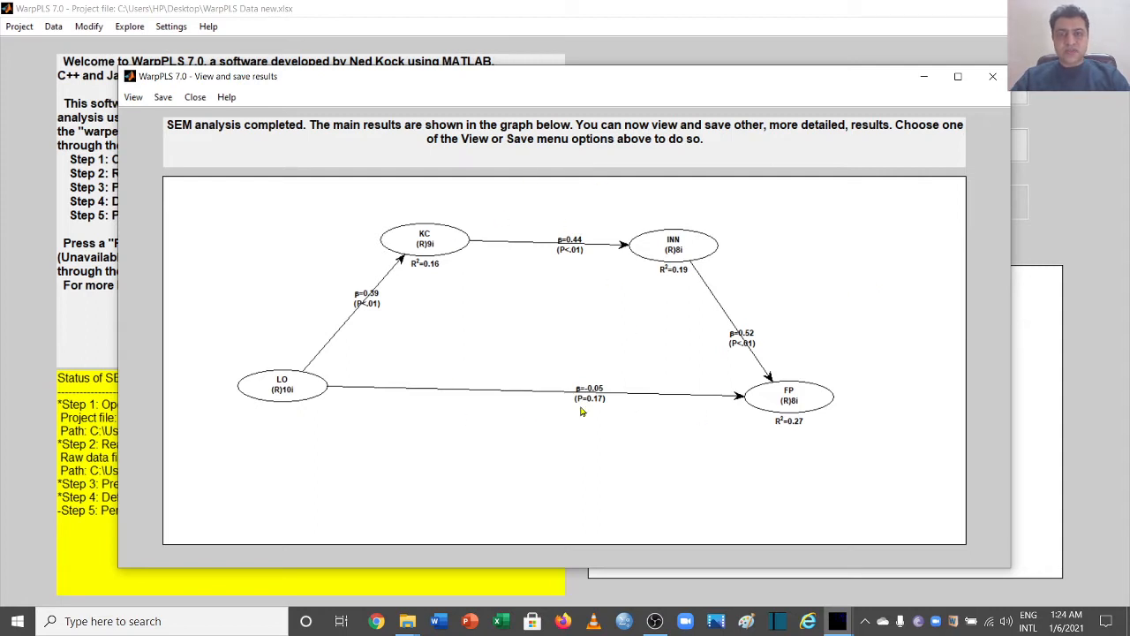
{"action": "mouse_move", "coordinate": [618, 366]}
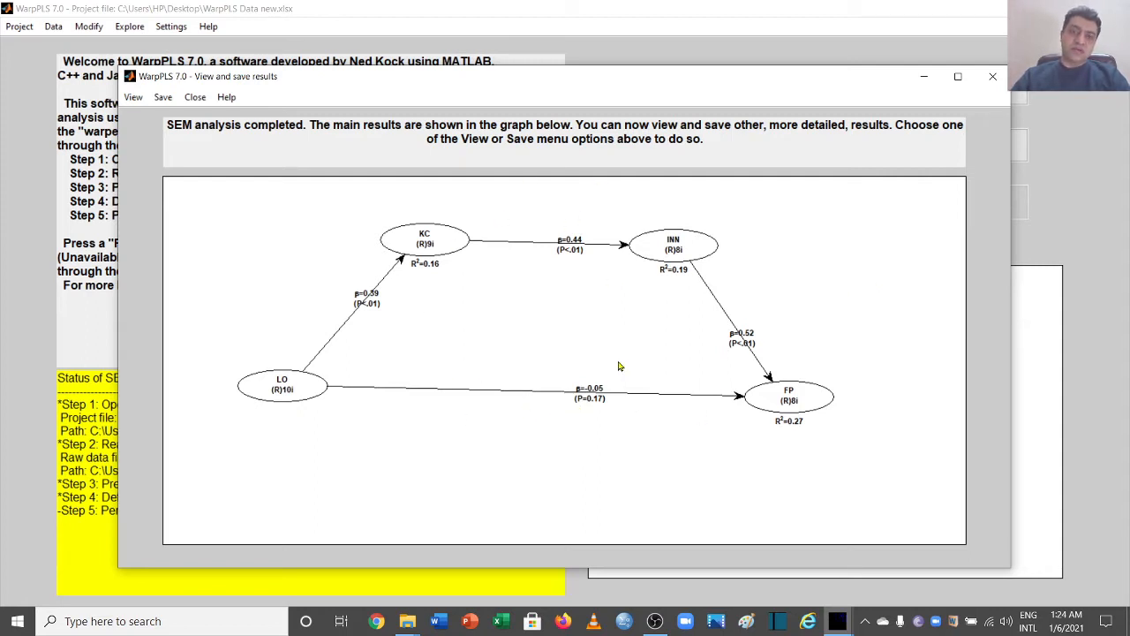
{"action": "mouse_move", "coordinate": [607, 395]}
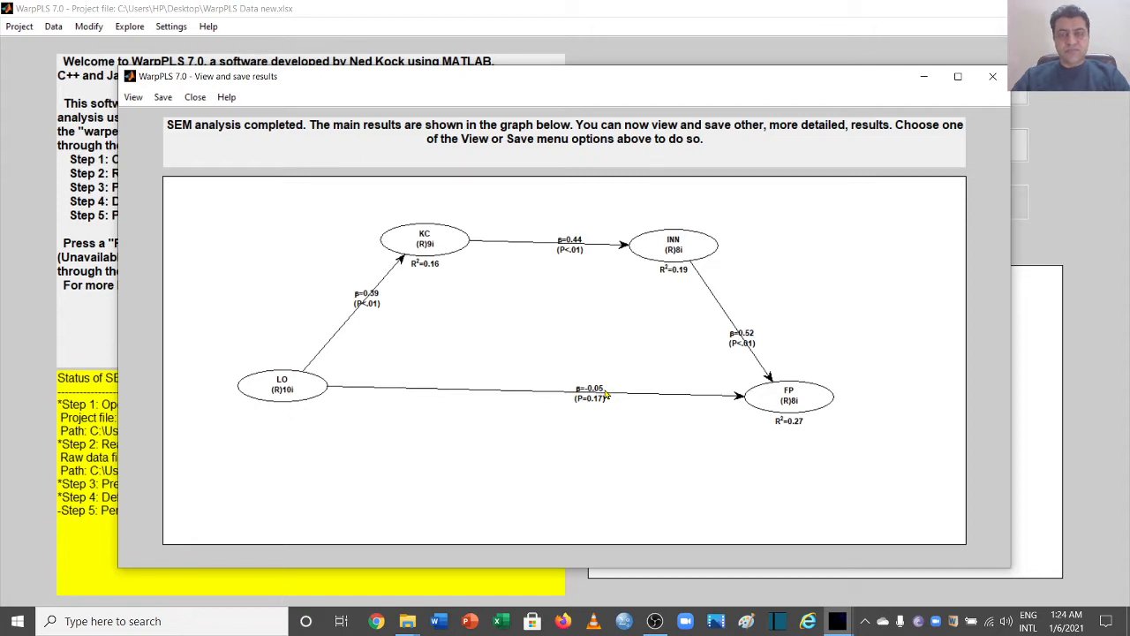
{"action": "mouse_move", "coordinate": [453, 310]}
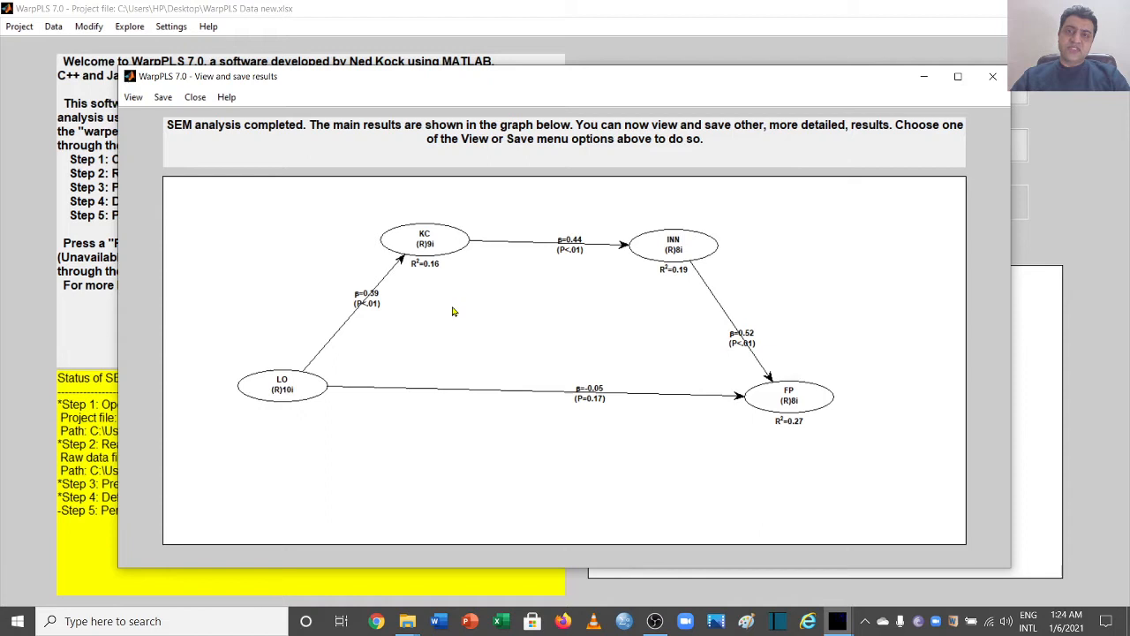
{"action": "mouse_move", "coordinate": [335, 29]}
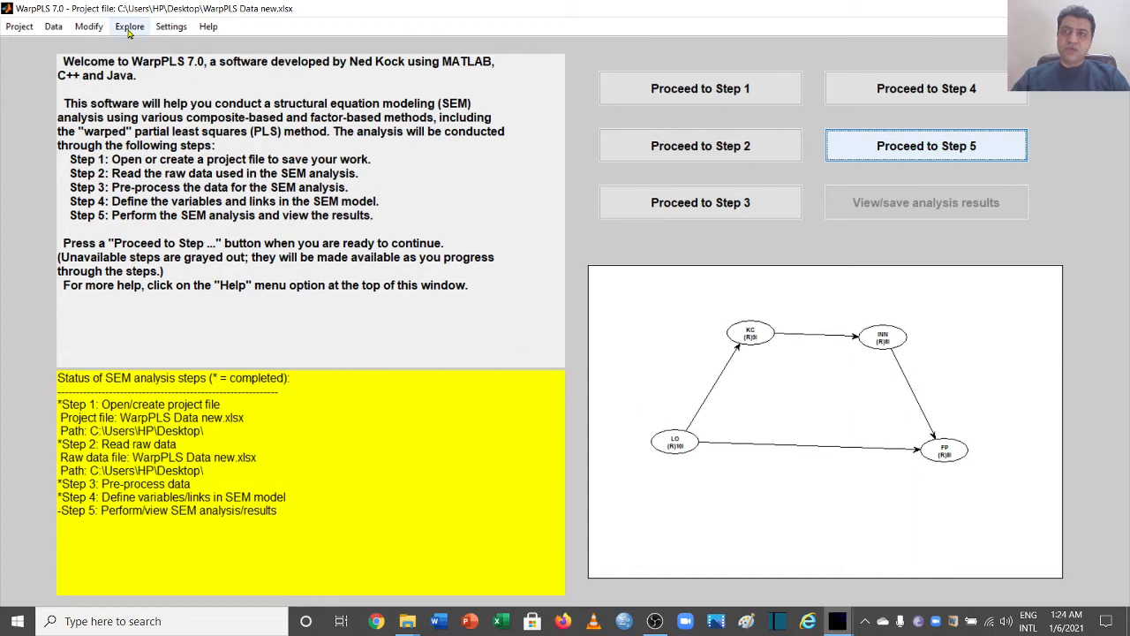
- Open 'Explore additional coefficients and indices' from the Explore menu
{"action": "left_click", "coordinate": [130, 26]}
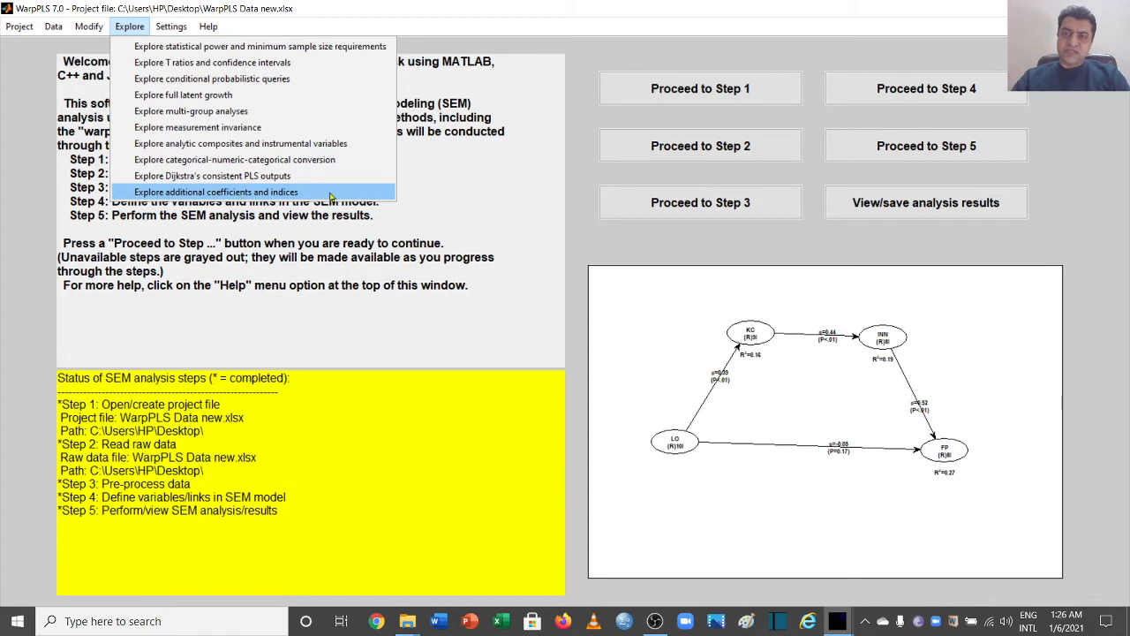
{"action": "left_click", "coordinate": [216, 191]}
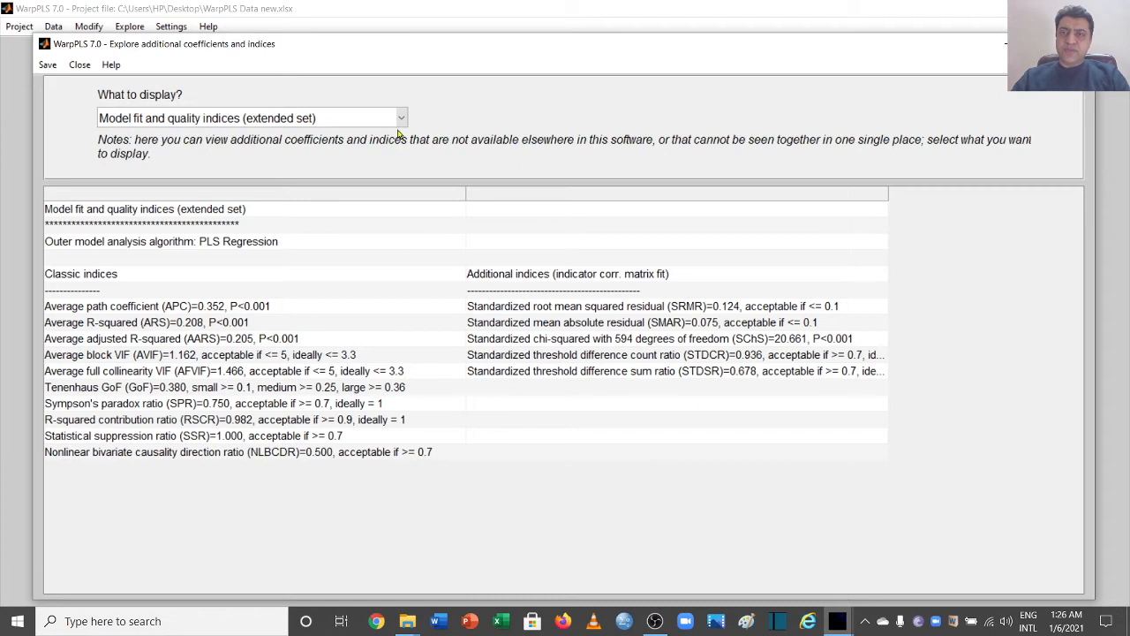
- Switch the display to 'Discriminant validity coefficients (extended set)'
{"action": "left_click", "coordinate": [401, 117]}
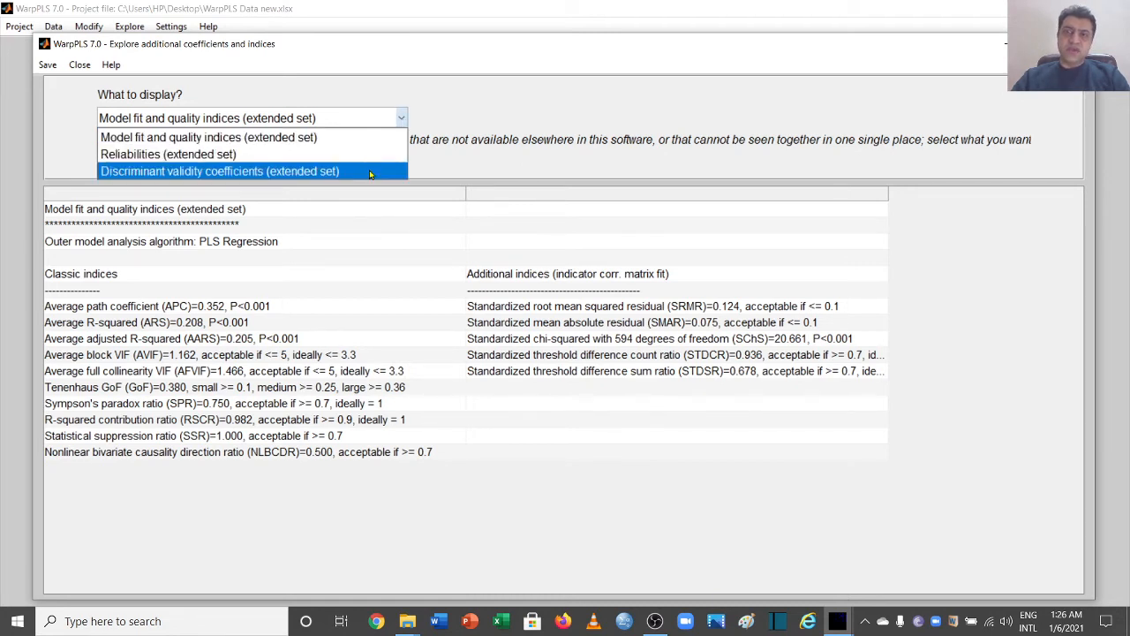
{"action": "left_click", "coordinate": [220, 171]}
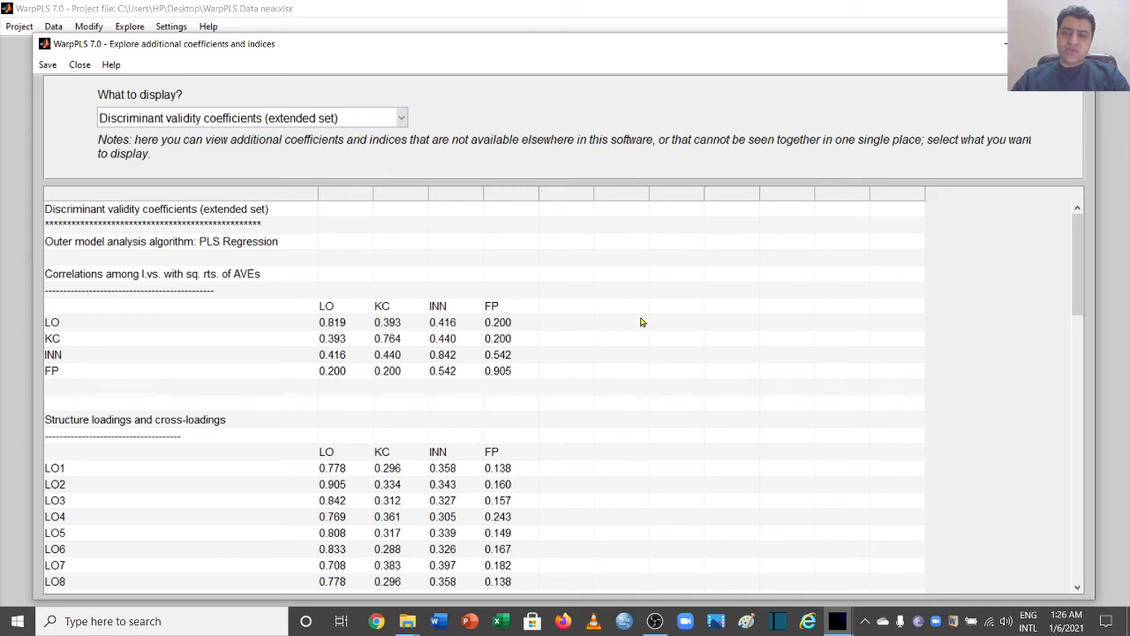
{"action": "mouse_move", "coordinate": [723, 51]}
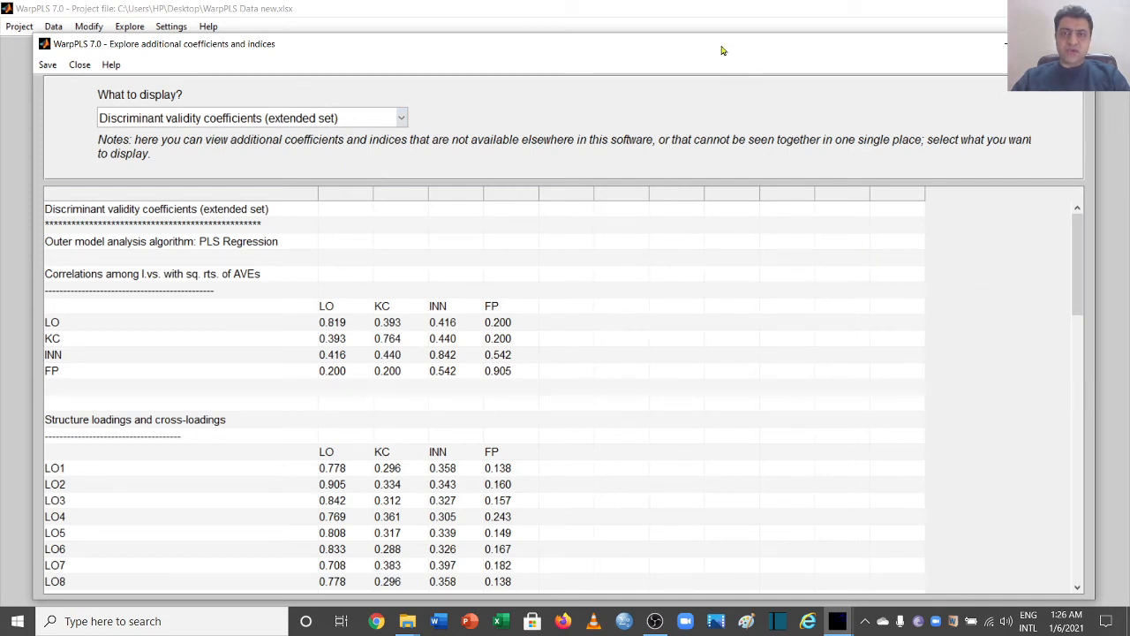
{"action": "mouse_move", "coordinate": [859, 331]}
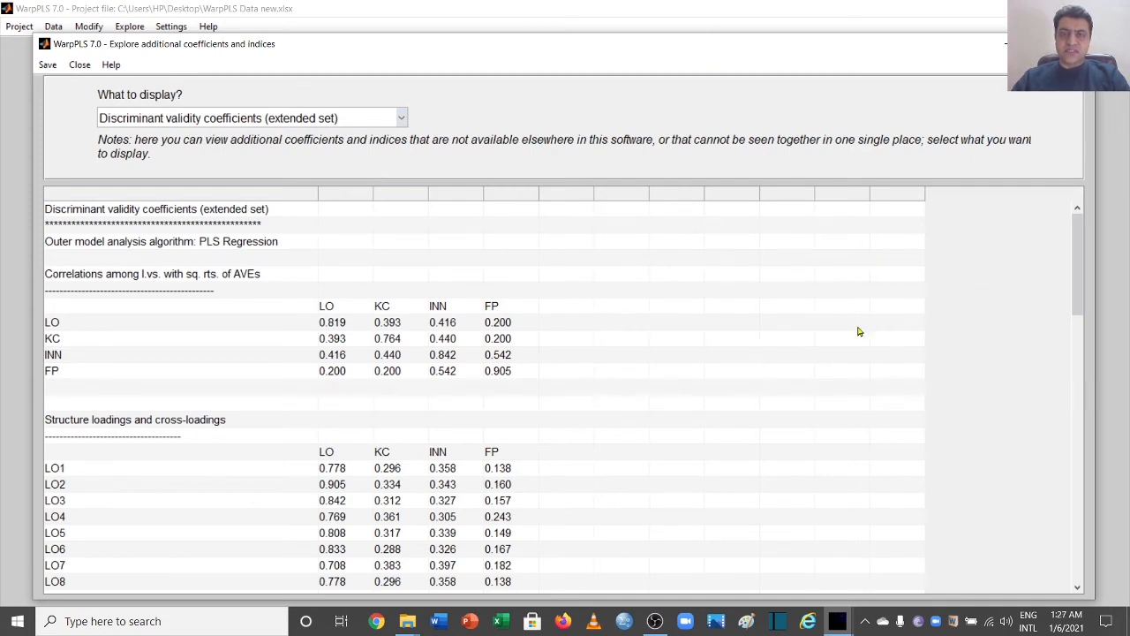
- Scroll down to the HTMT ratios for LO, KC, INN and FP with their one-tailed p values
{"action": "scroll", "scroll_direction": "down", "scroll_amount": 3}
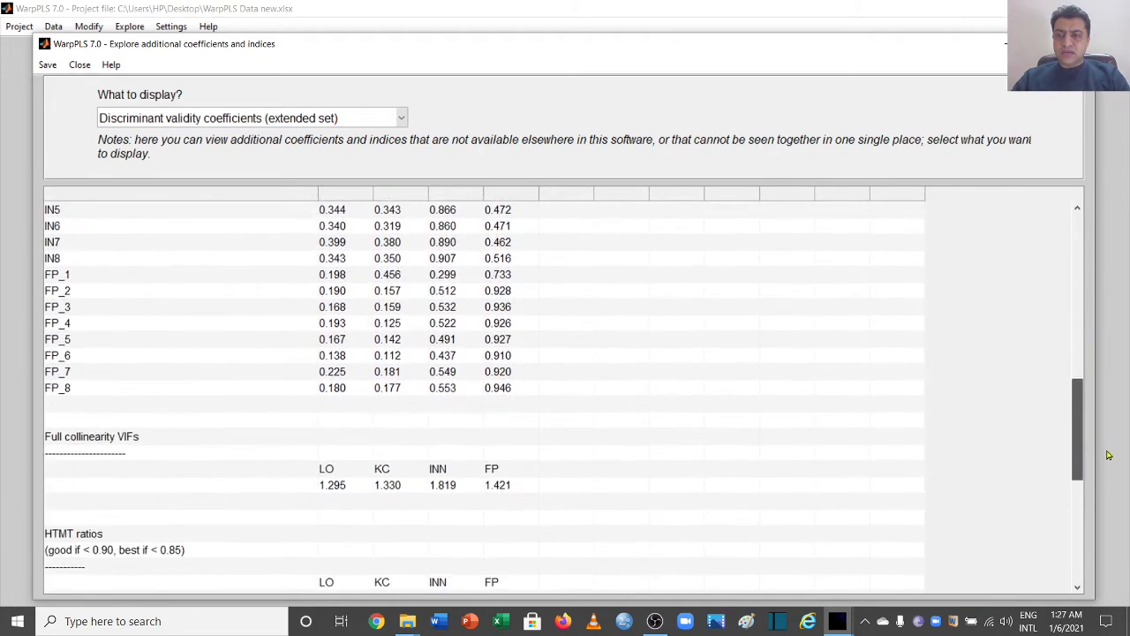
{"action": "scroll", "scroll_direction": "down", "scroll_amount": 3}
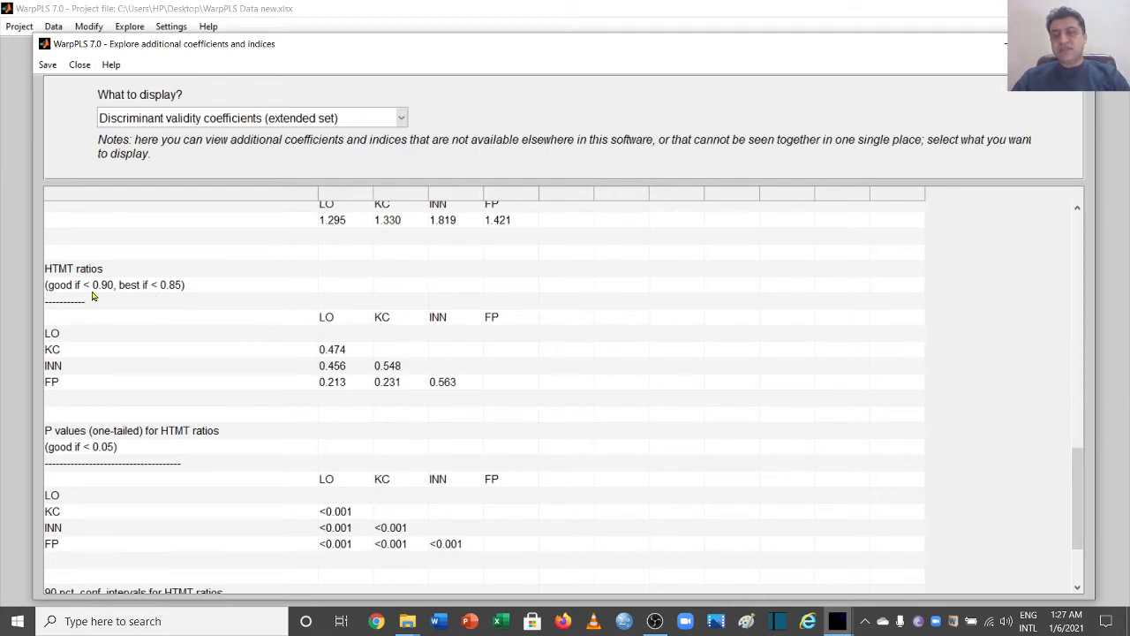
{"action": "mouse_move", "coordinate": [92, 287]}
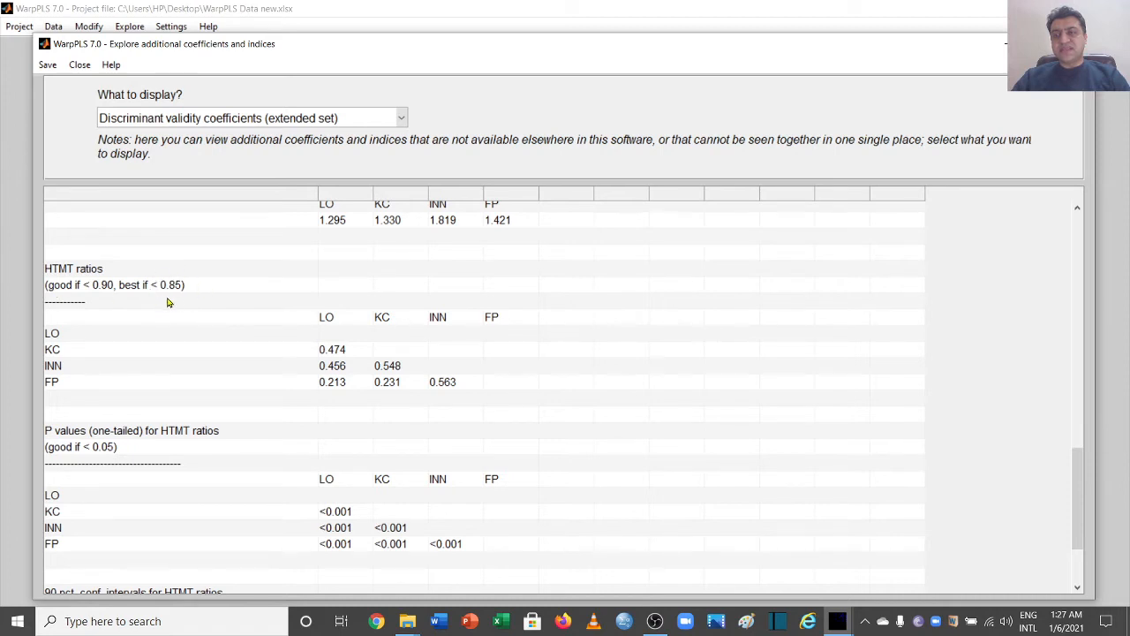
{"action": "mouse_move", "coordinate": [168, 290]}
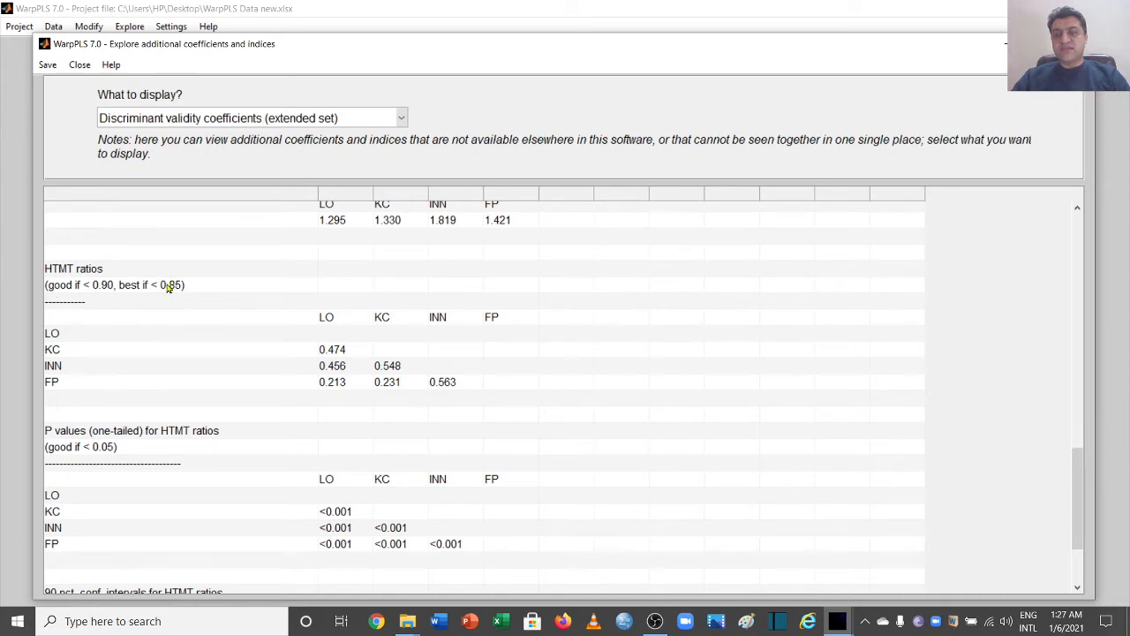
{"action": "mouse_move", "coordinate": [328, 358]}
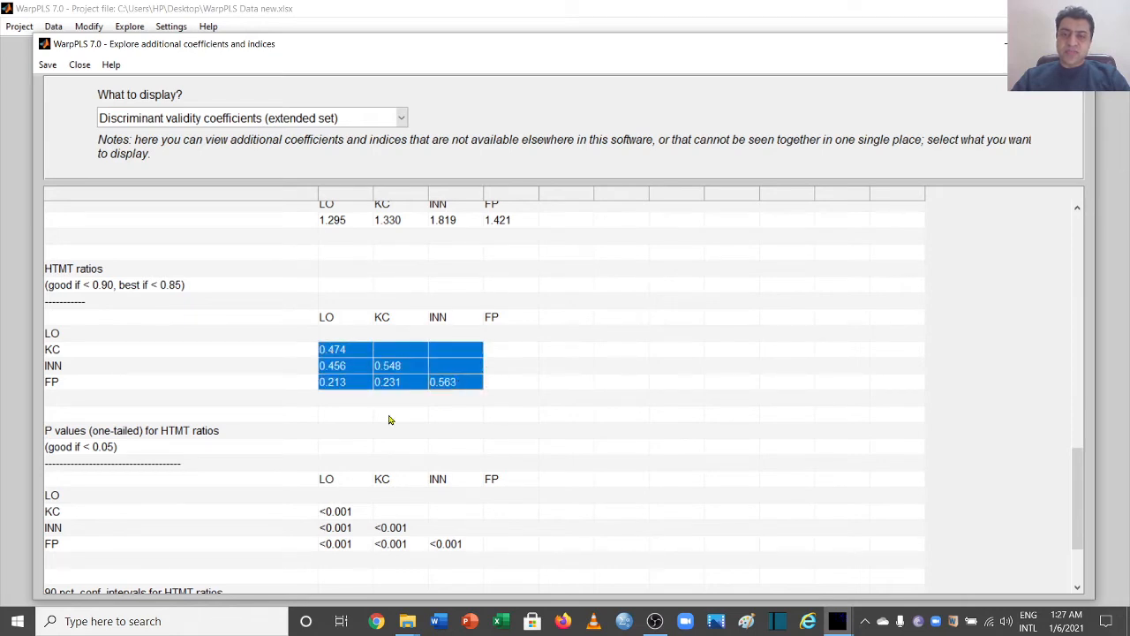
{"action": "mouse_move", "coordinate": [109, 280]}
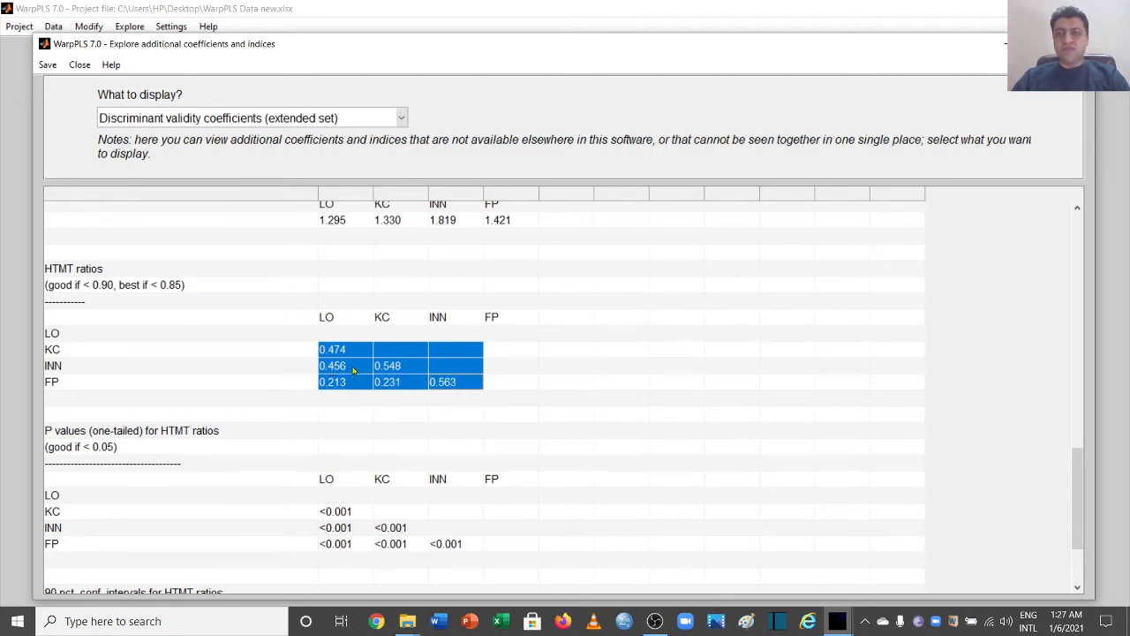
{"action": "mouse_move", "coordinate": [278, 327]}
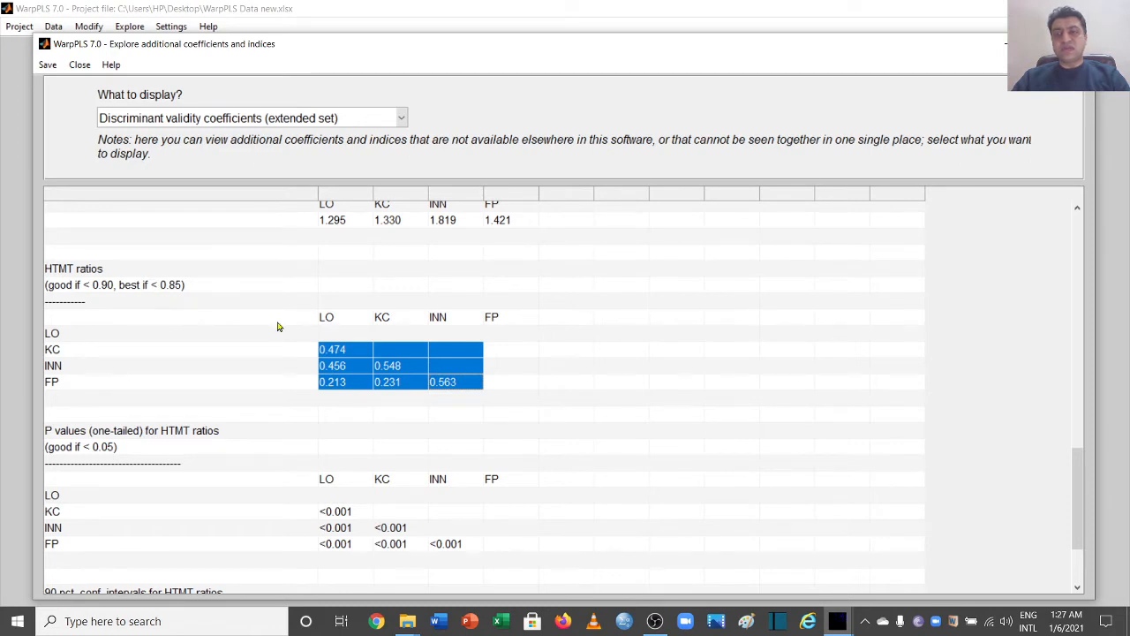
{"action": "mouse_move", "coordinate": [396, 392]}
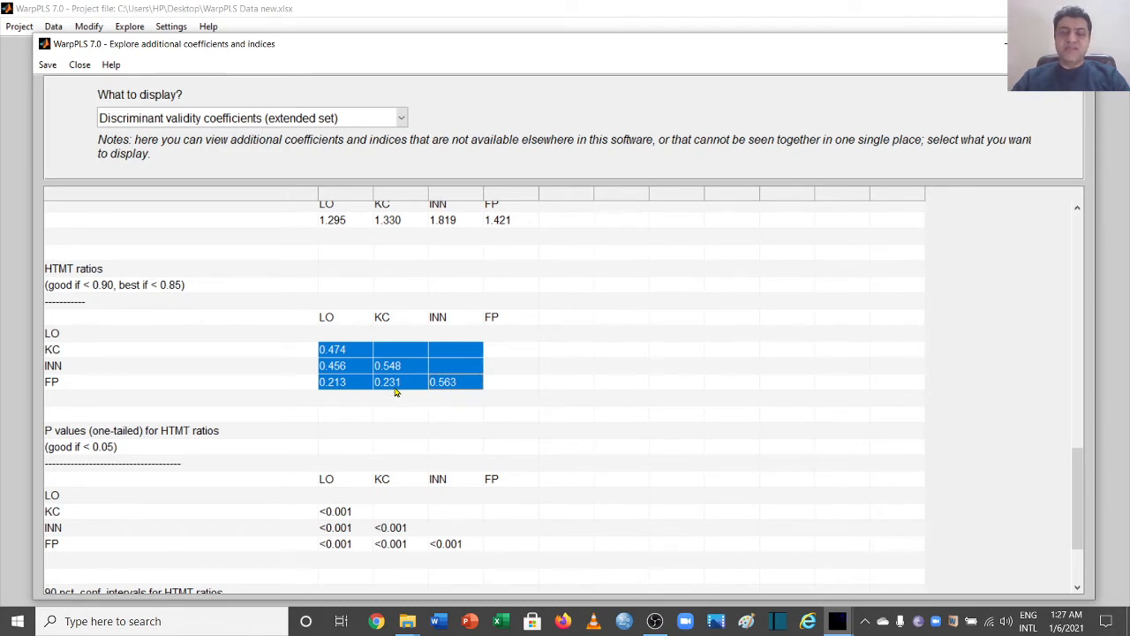
{"action": "mouse_move", "coordinate": [270, 338]}
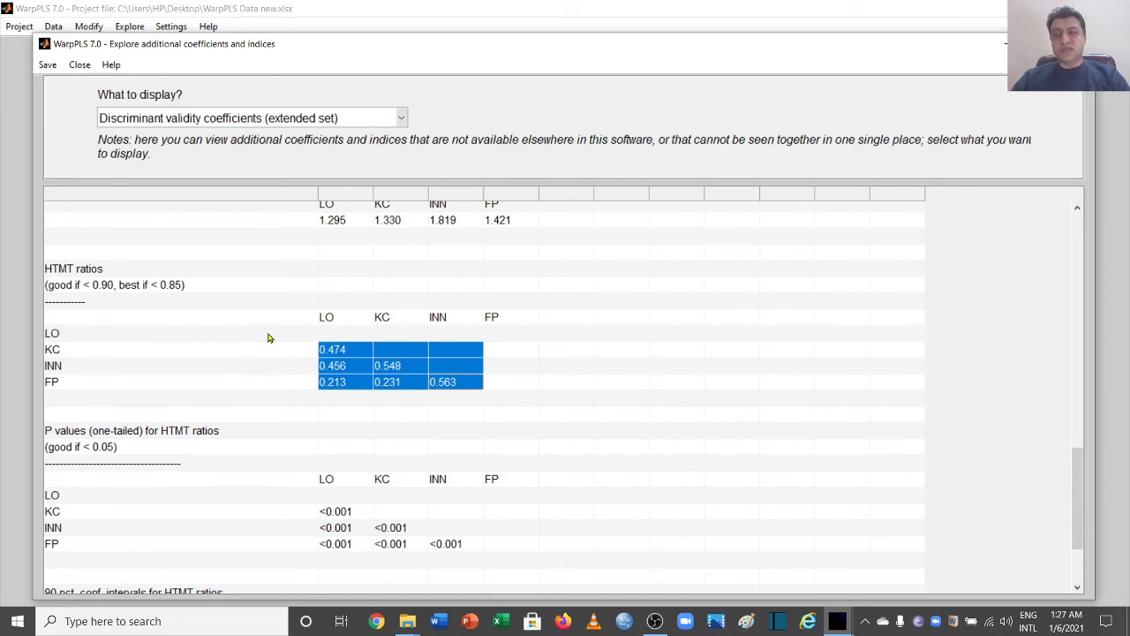
{"action": "mouse_move", "coordinate": [1036, 438]}
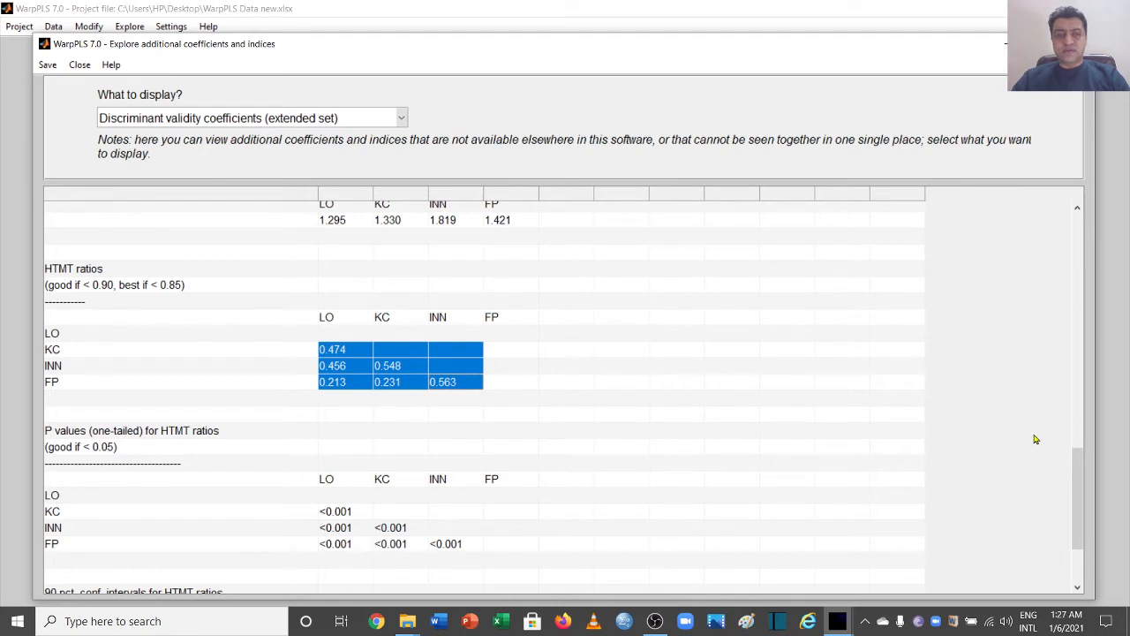
- Scroll to the HTMT 90% confidence intervals and select the KC–LO bounds 0.395 and 0.553
{"action": "scroll", "scroll_direction": "down", "scroll_amount": 3}
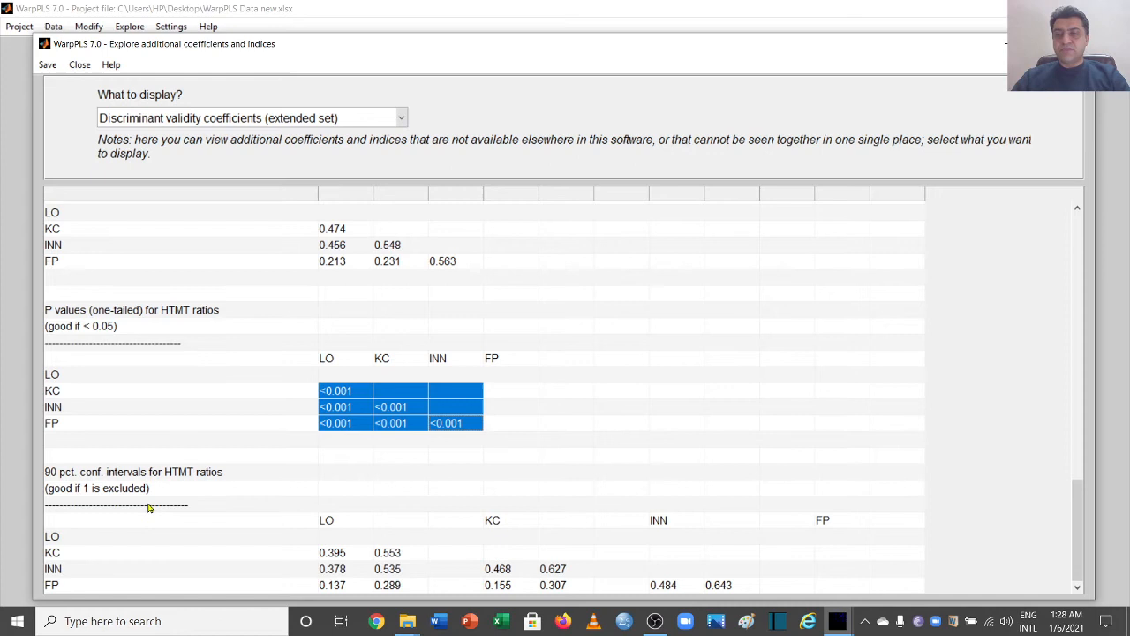
{"action": "mouse_move", "coordinate": [188, 504]}
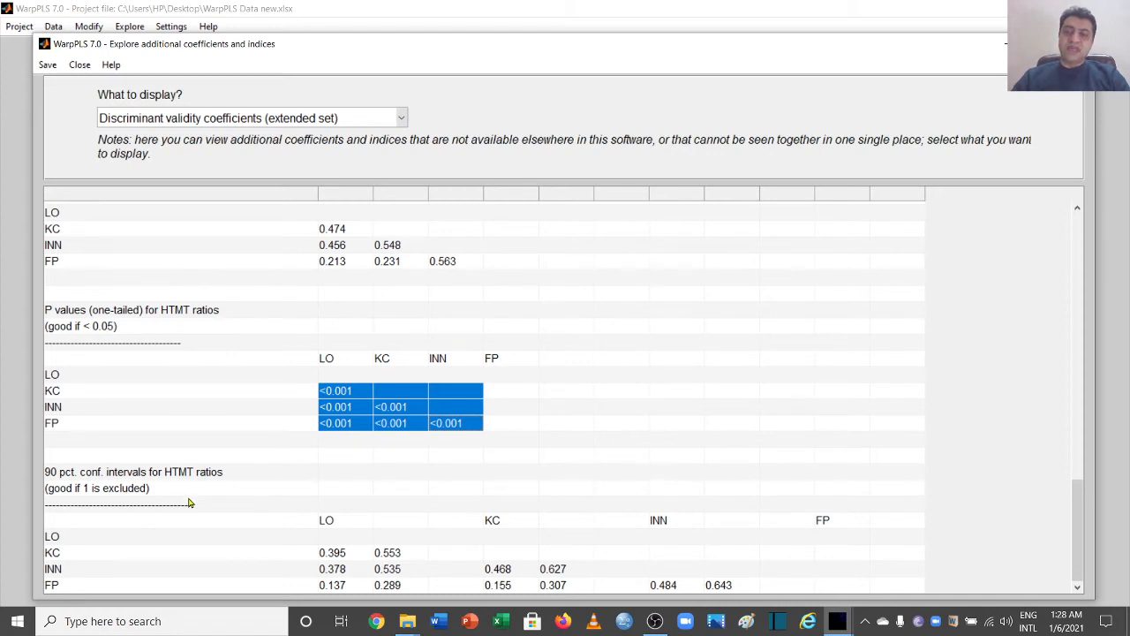
{"action": "mouse_move", "coordinate": [327, 548]}
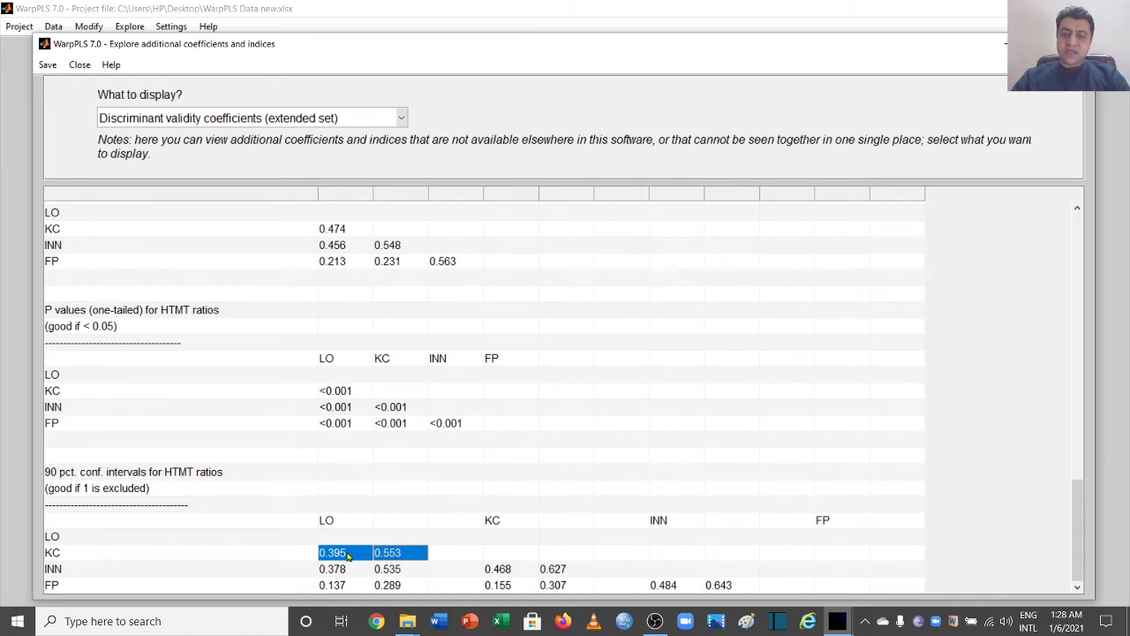
{"action": "mouse_move", "coordinate": [530, 597]}
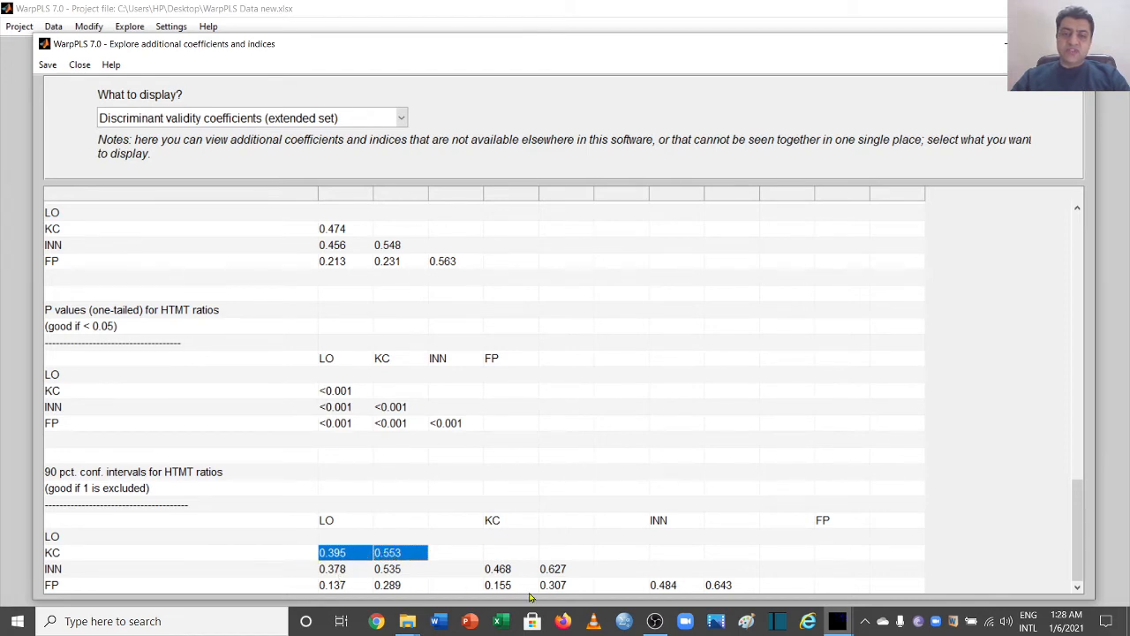
{"action": "left_click", "coordinate": [676, 585]}
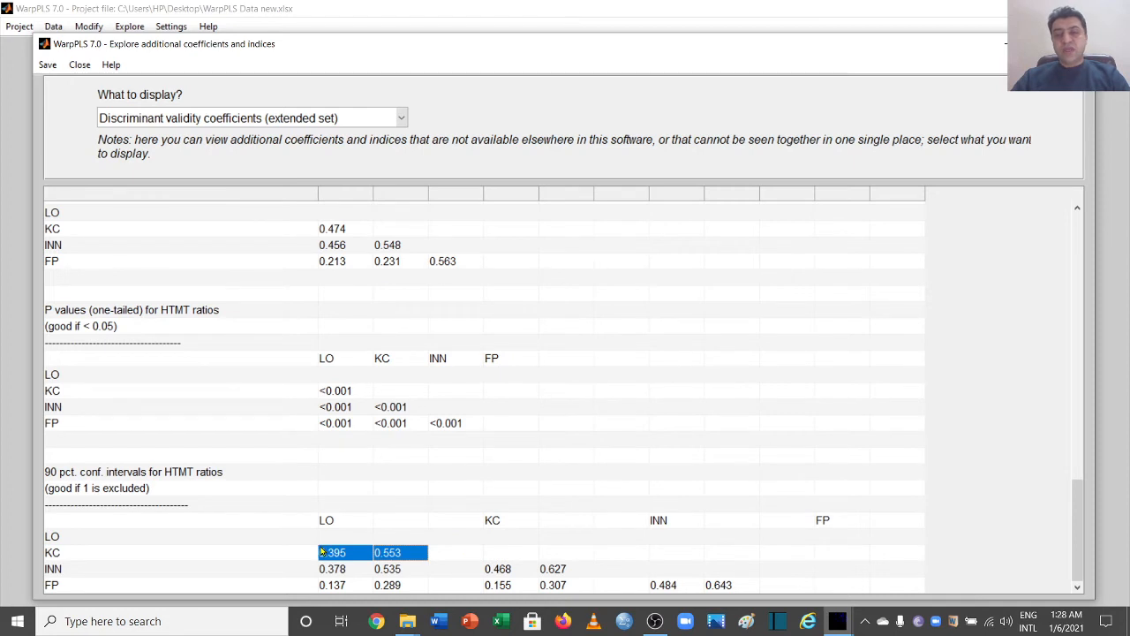
{"action": "mouse_move", "coordinate": [331, 554]}
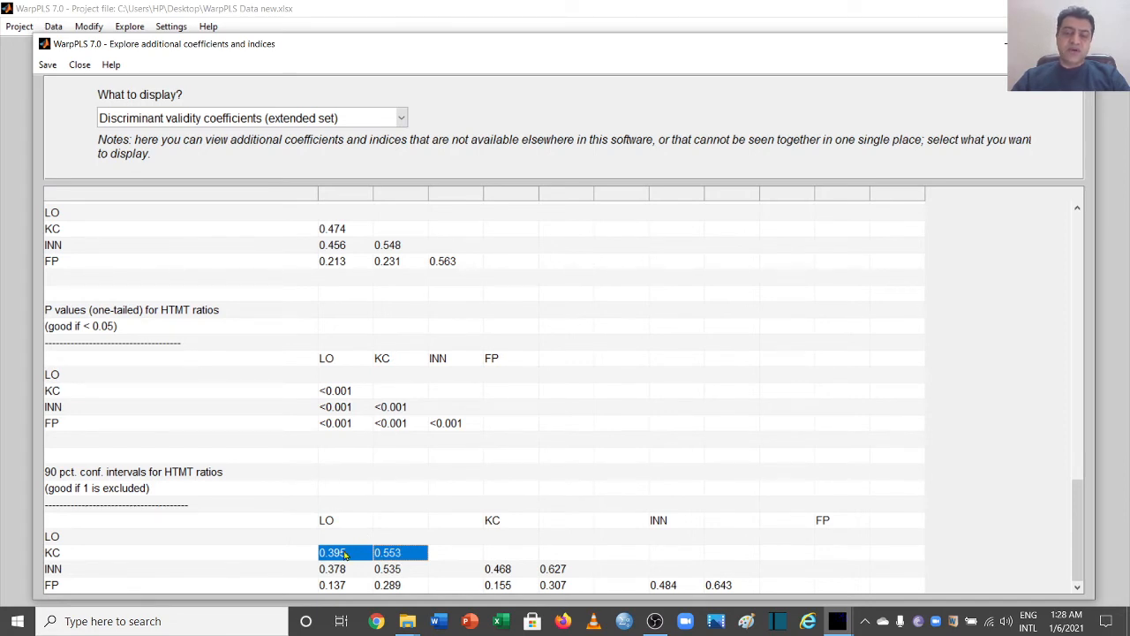
{"action": "mouse_move", "coordinate": [391, 519]}
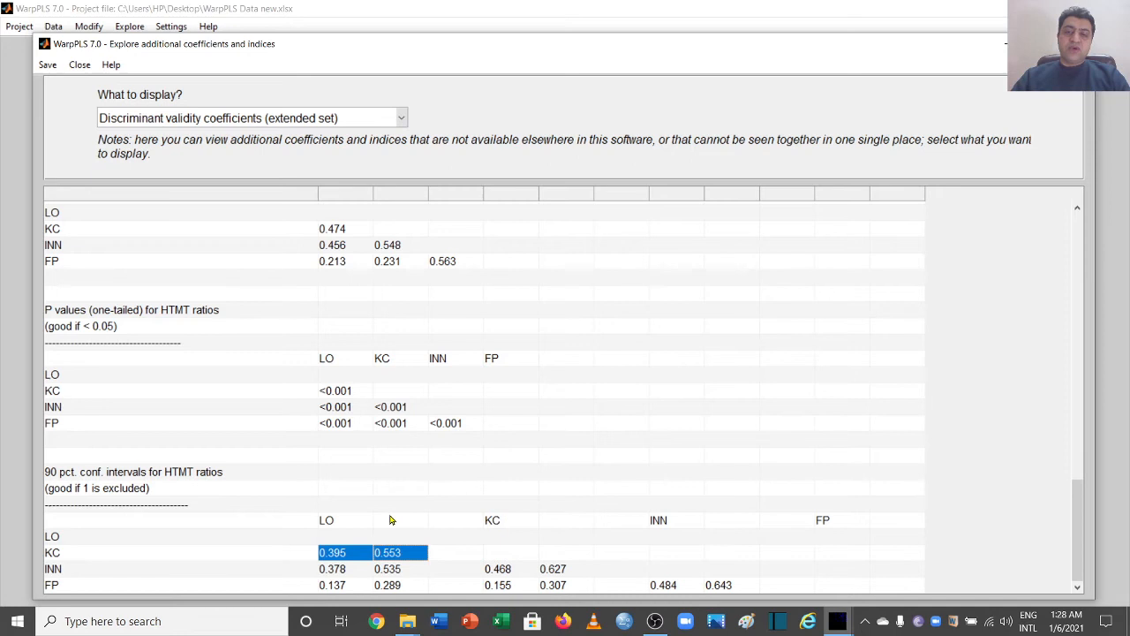
{"action": "mouse_move", "coordinate": [347, 560]}
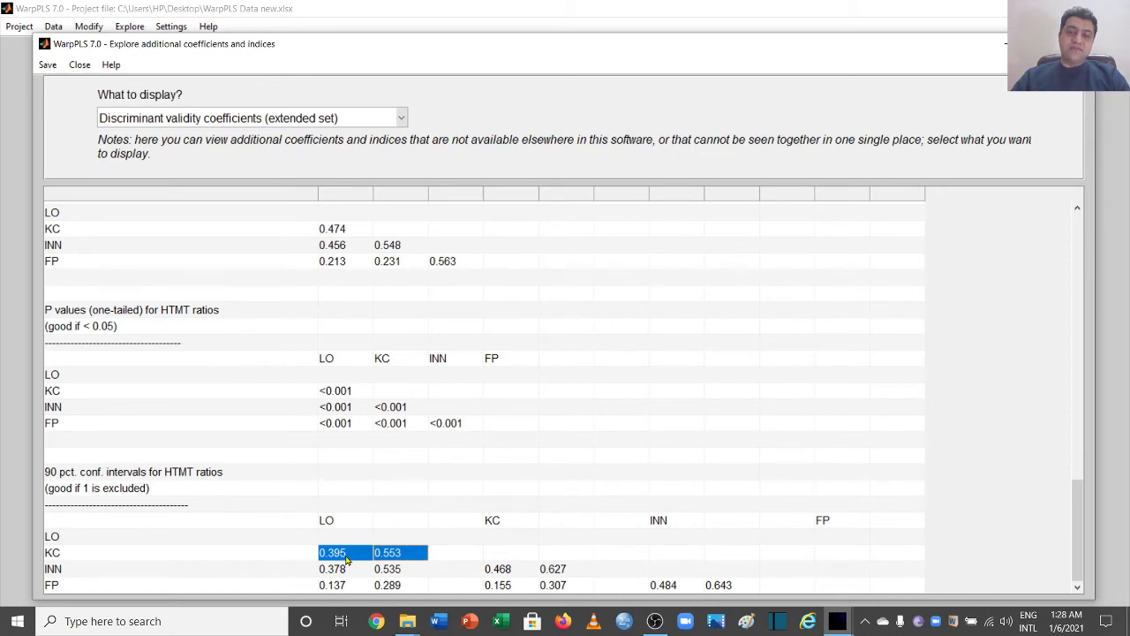
{"action": "mouse_move", "coordinate": [406, 554]}
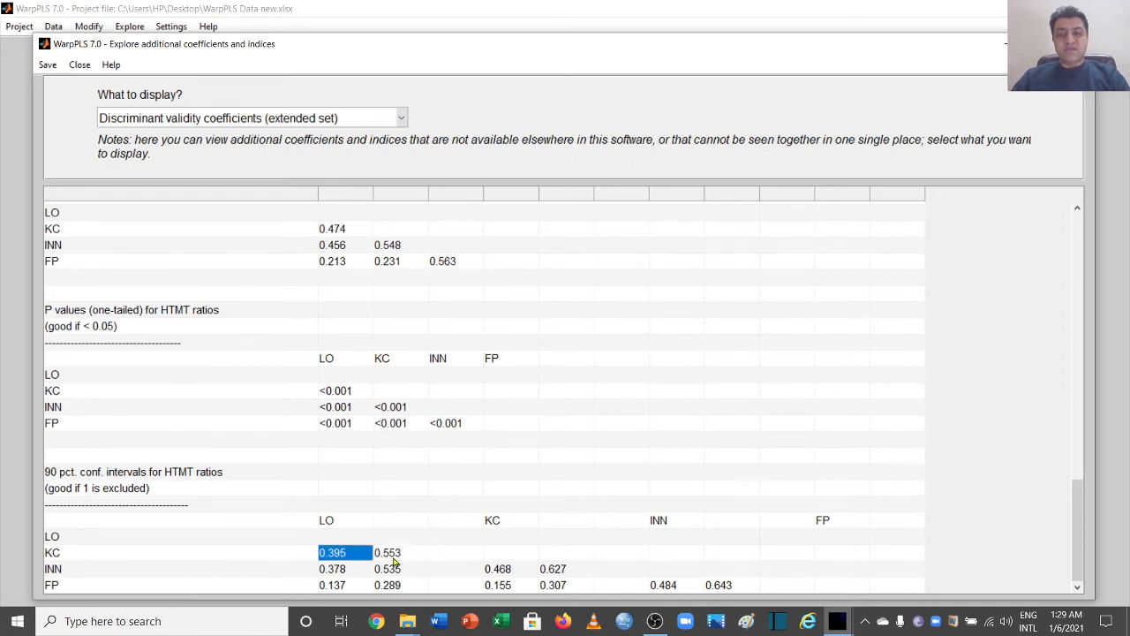
{"action": "left_click", "coordinate": [388, 552]}
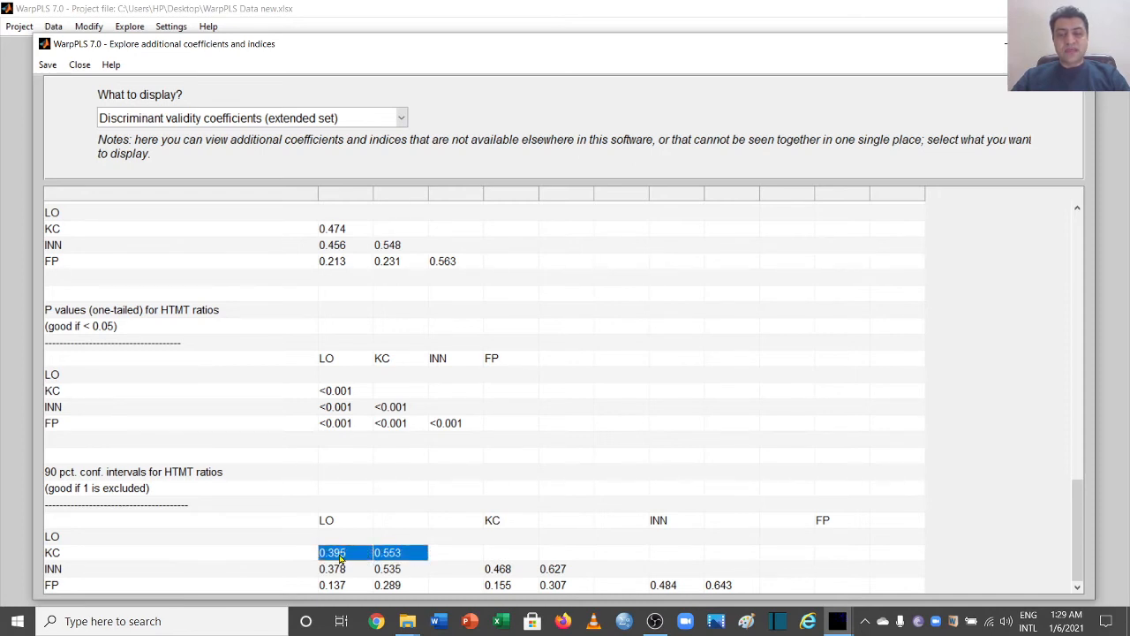
{"action": "mouse_move", "coordinate": [303, 555]}
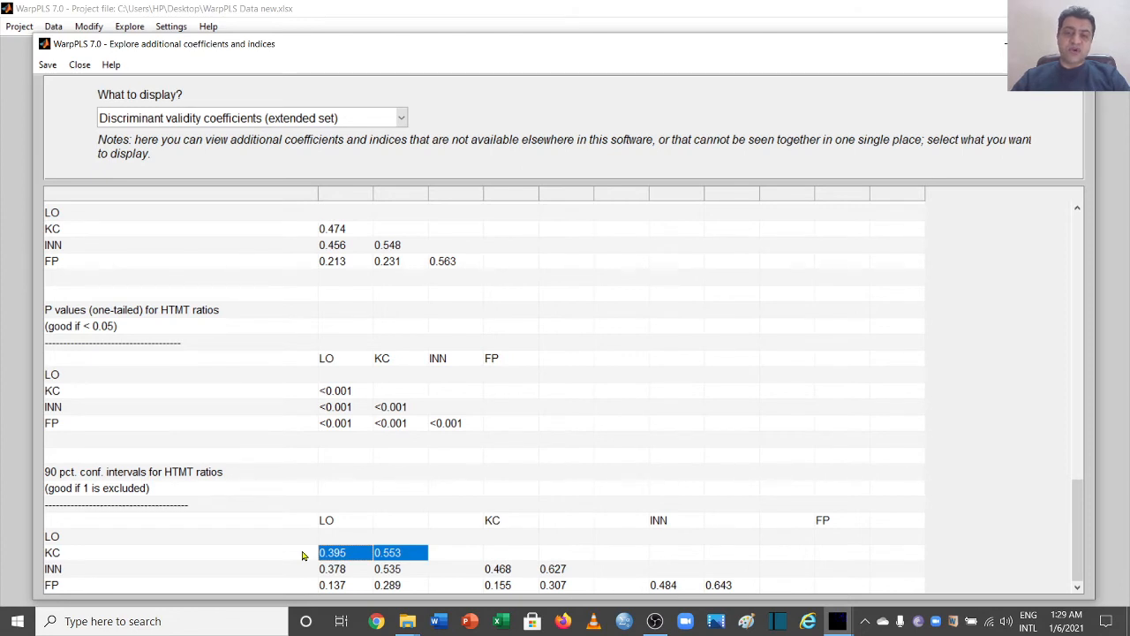